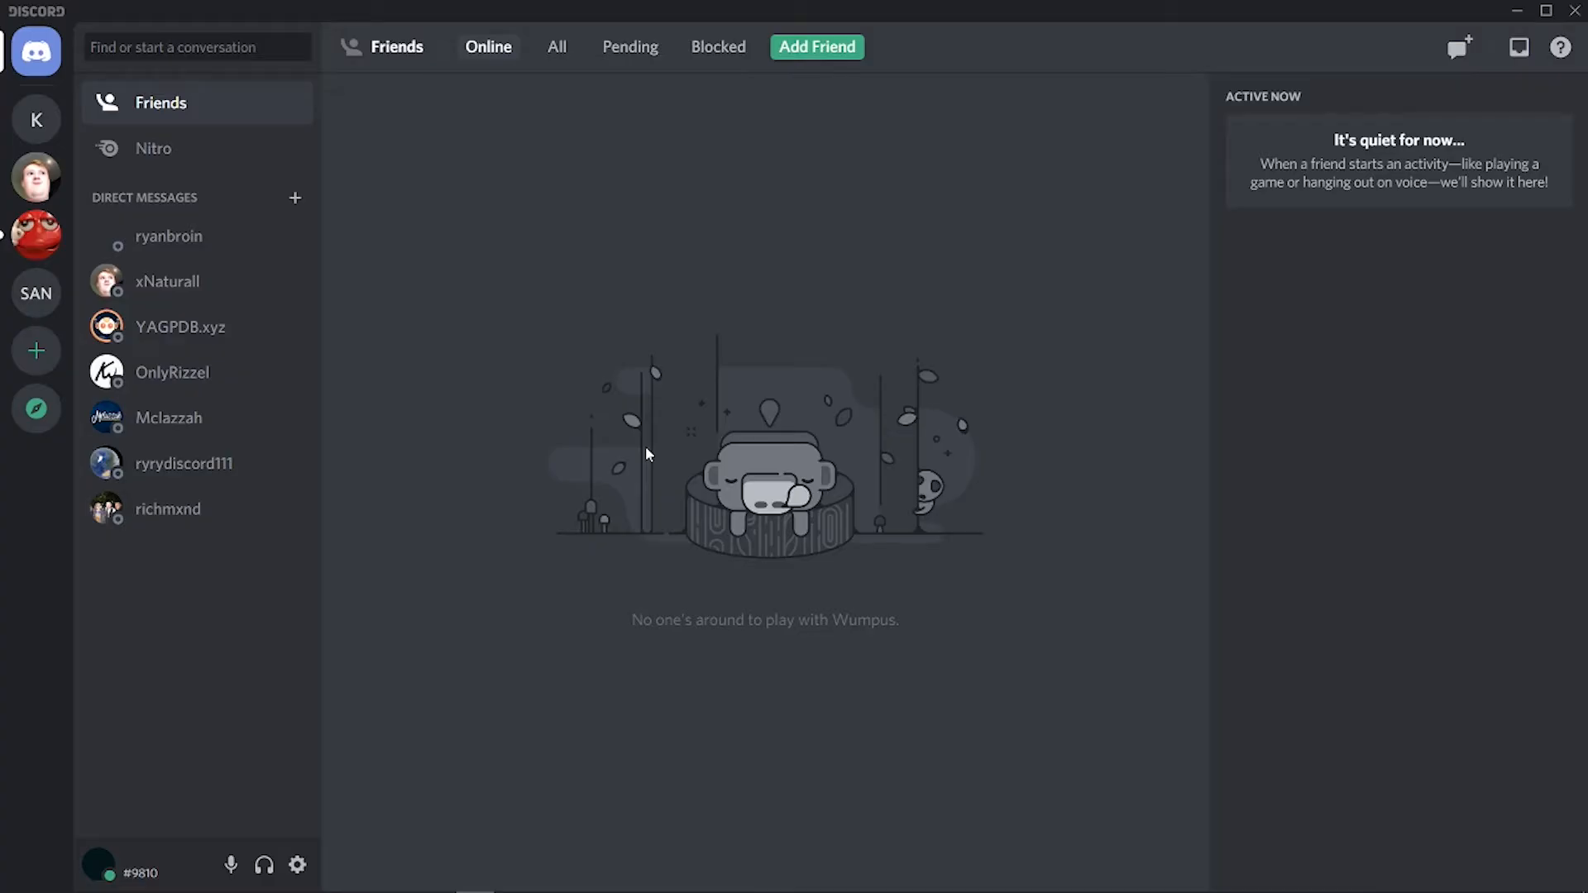
{"action": "mouse_move", "coordinate": [412, 765]}
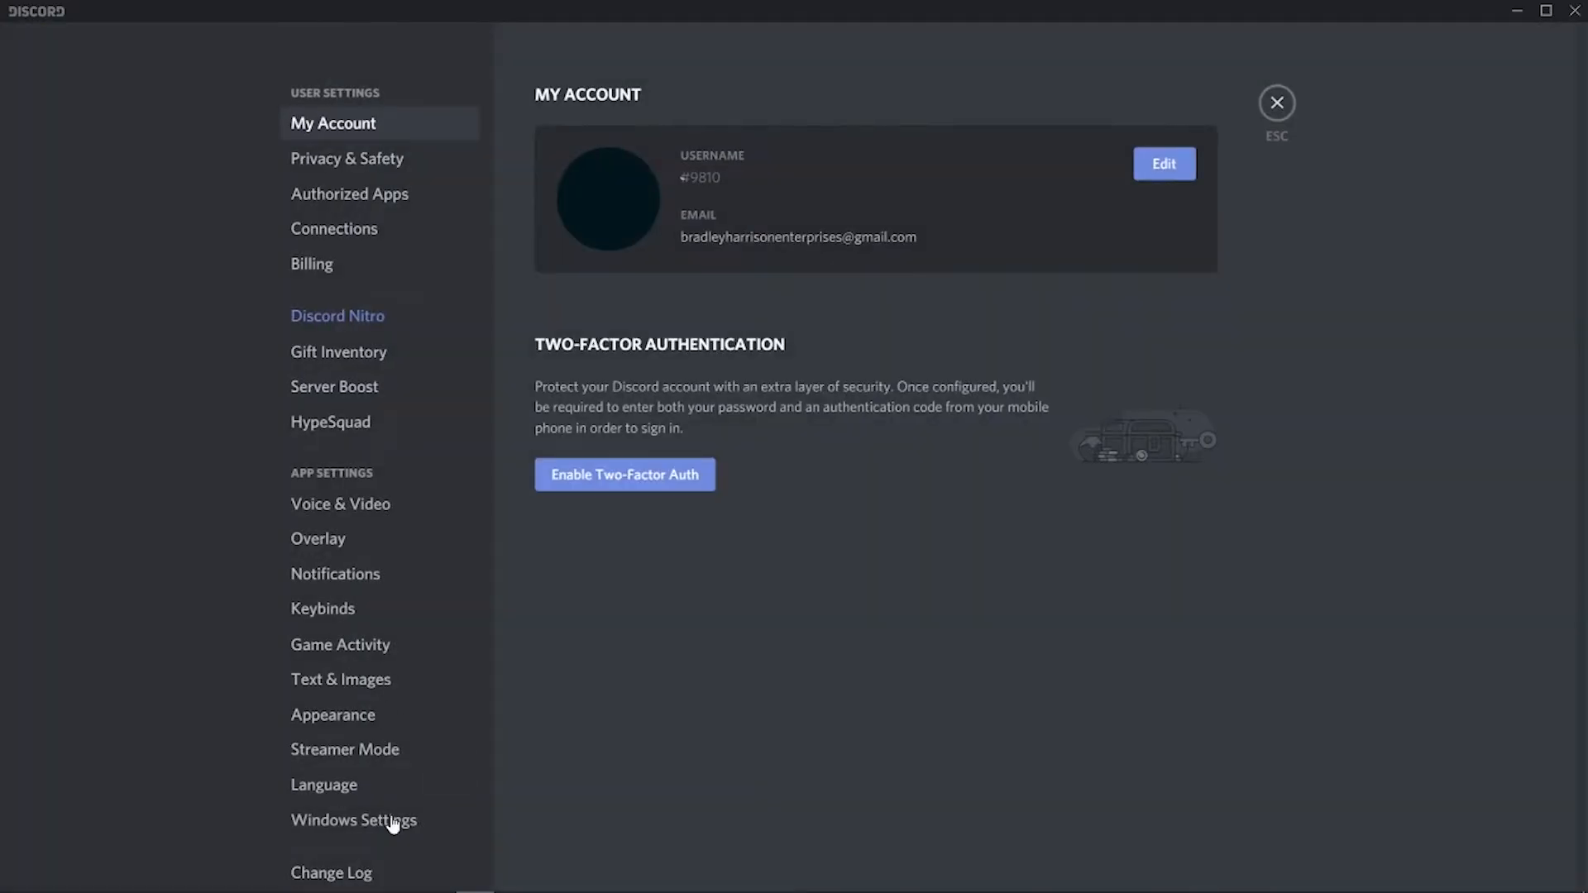
Step: Check in Appearance settings that Developer Mode is on under Advanced
{"action": "scroll", "scroll_direction": "down", "scroll_amount": 3}
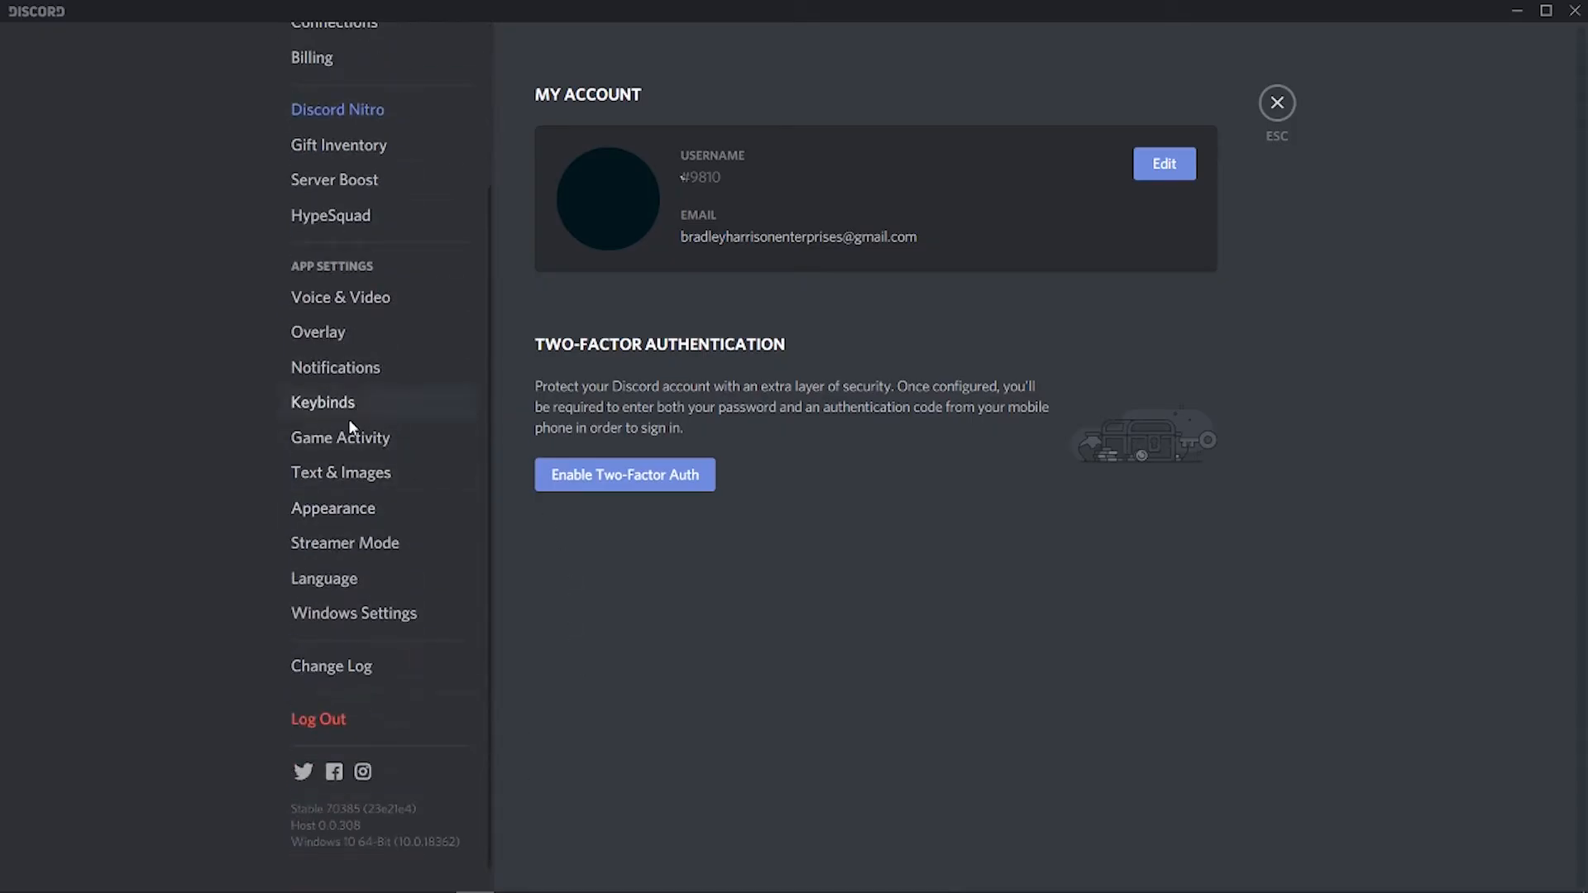
{"action": "left_click", "coordinate": [332, 508]}
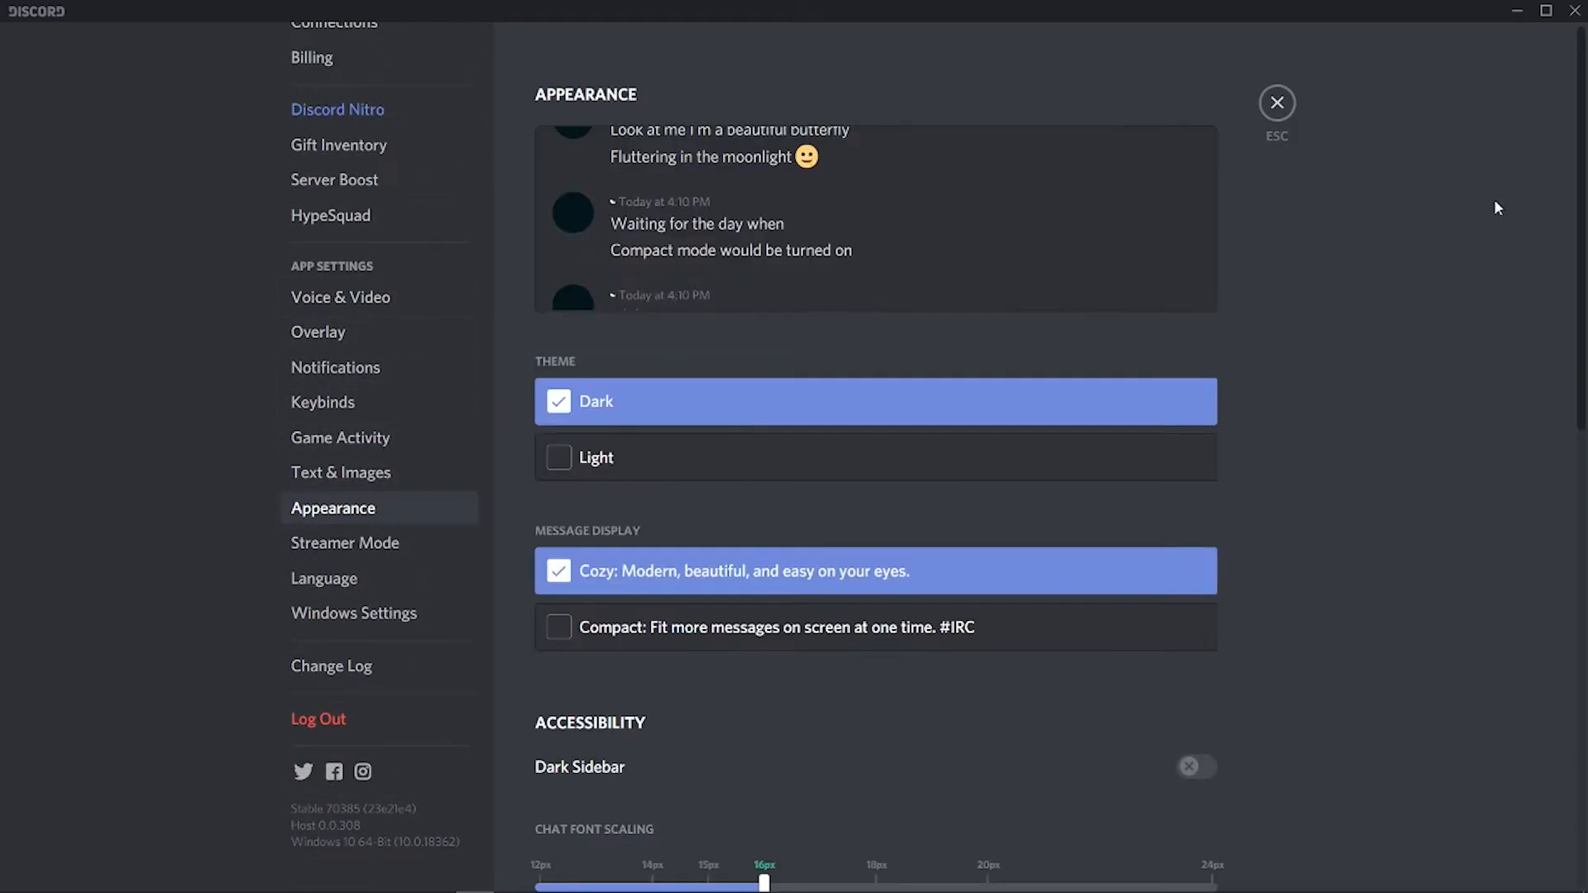
{"action": "scroll", "scroll_direction": "down", "scroll_amount": 3}
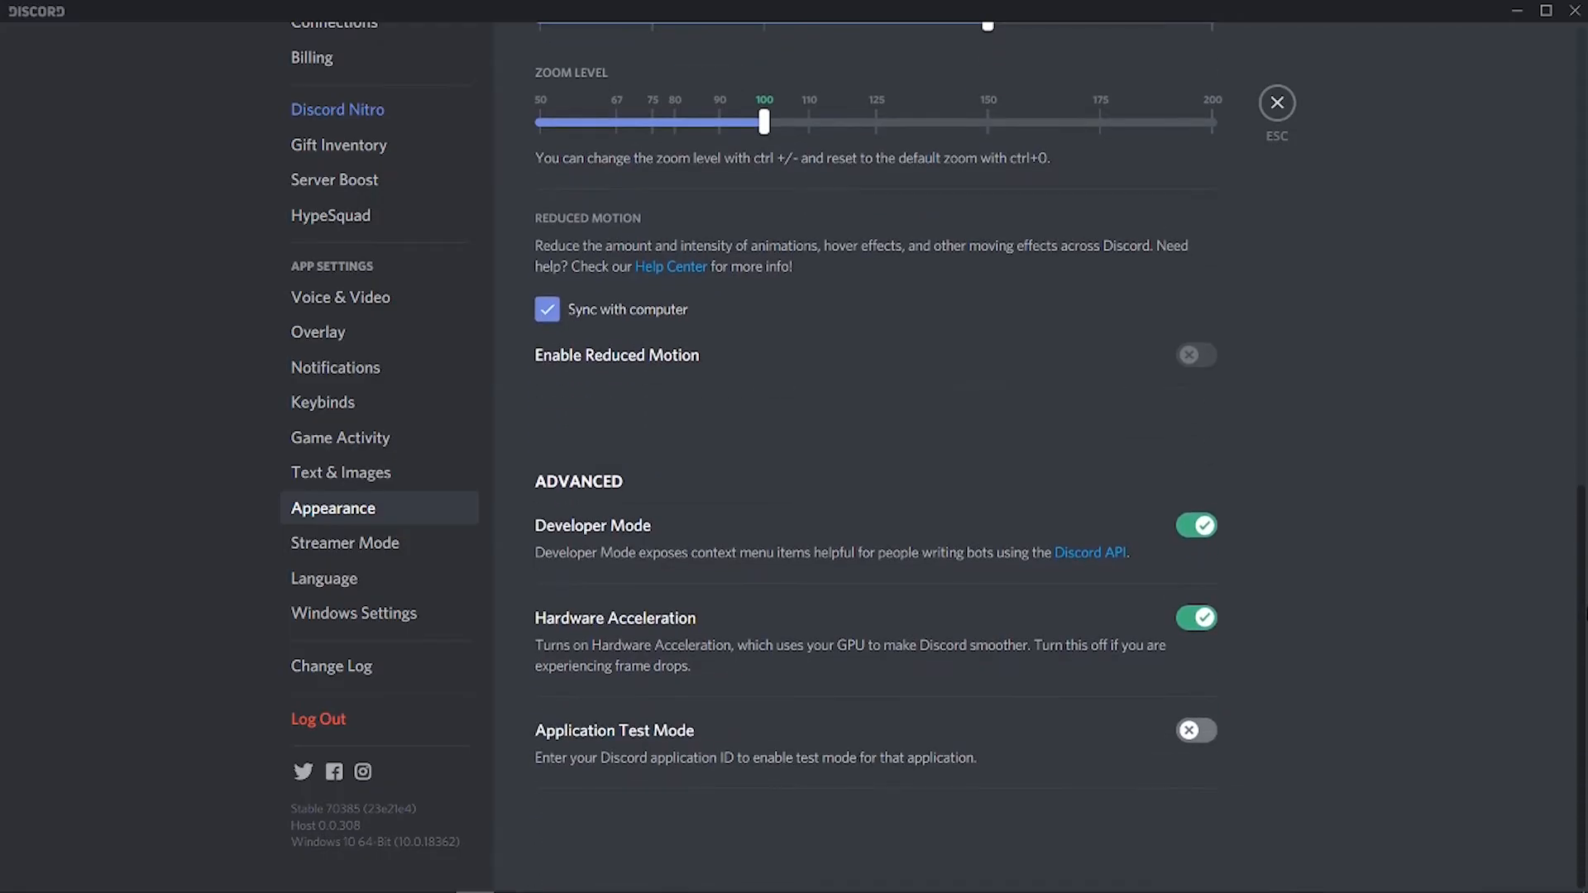
{"action": "mouse_move", "coordinate": [1262, 497]}
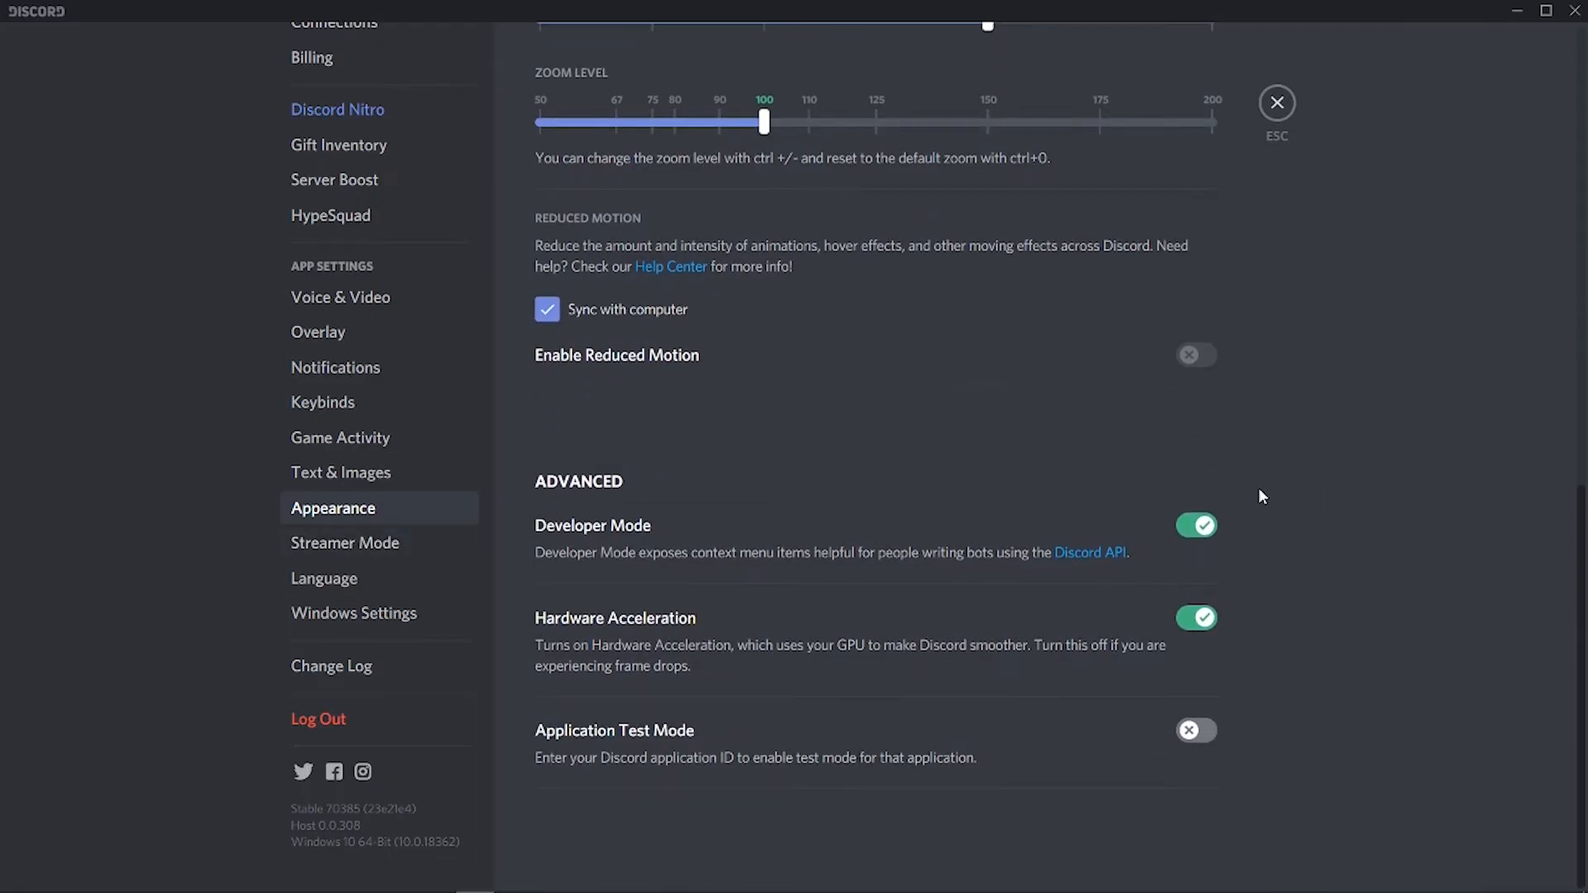
{"action": "mouse_move", "coordinate": [1360, 511]}
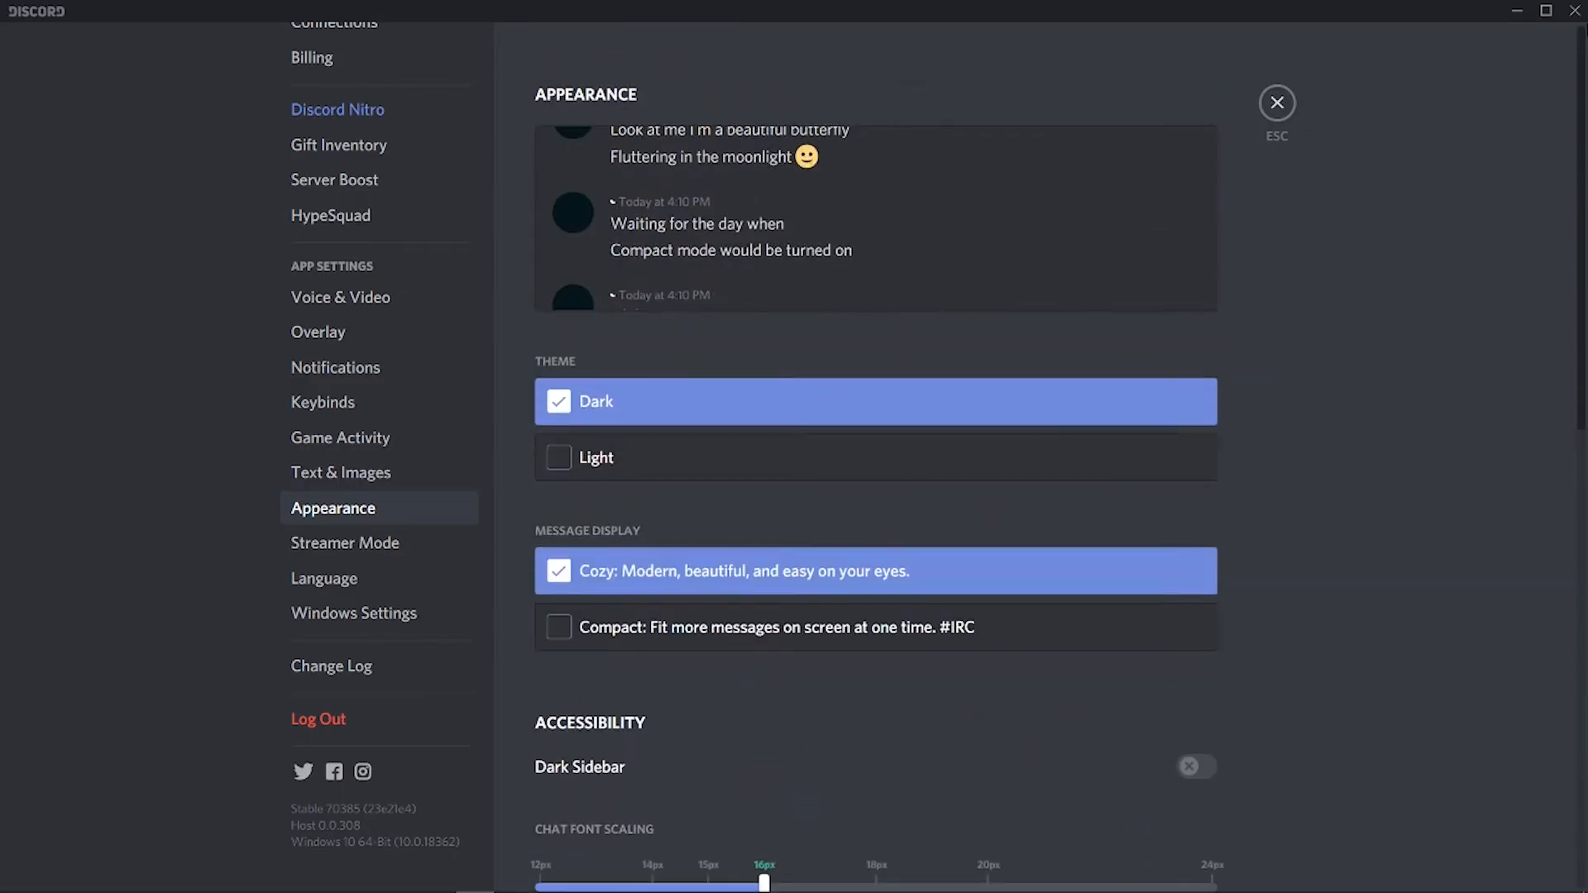
Step: Exit User Settings back to the Friends page
{"action": "left_click", "coordinate": [1276, 102]}
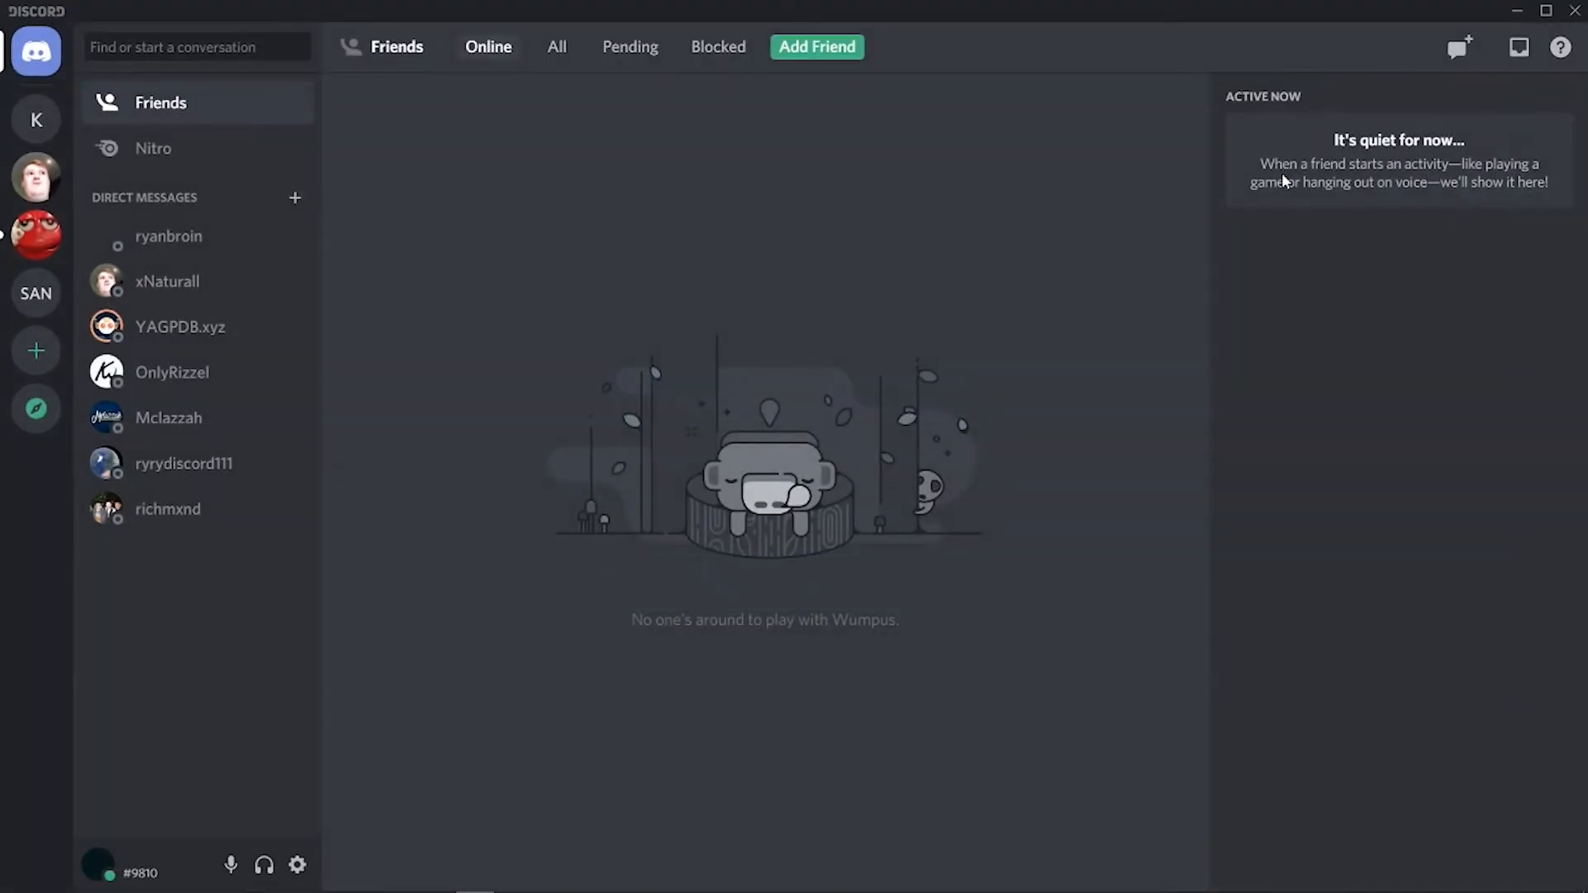
{"action": "mouse_move", "coordinate": [320, 215]}
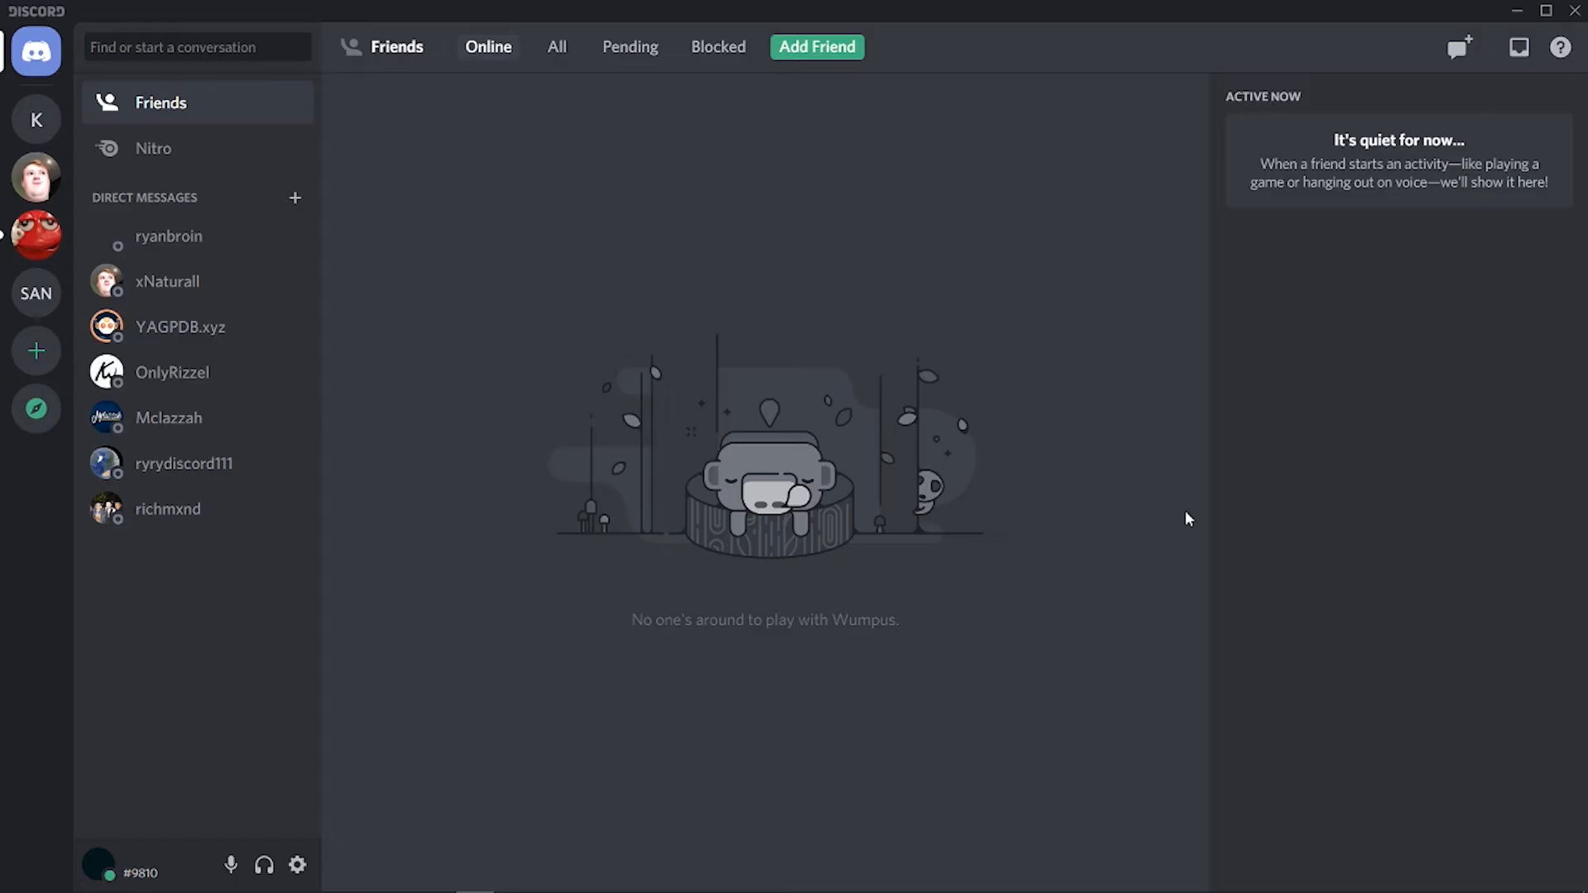
{"action": "mouse_move", "coordinate": [33, 240]}
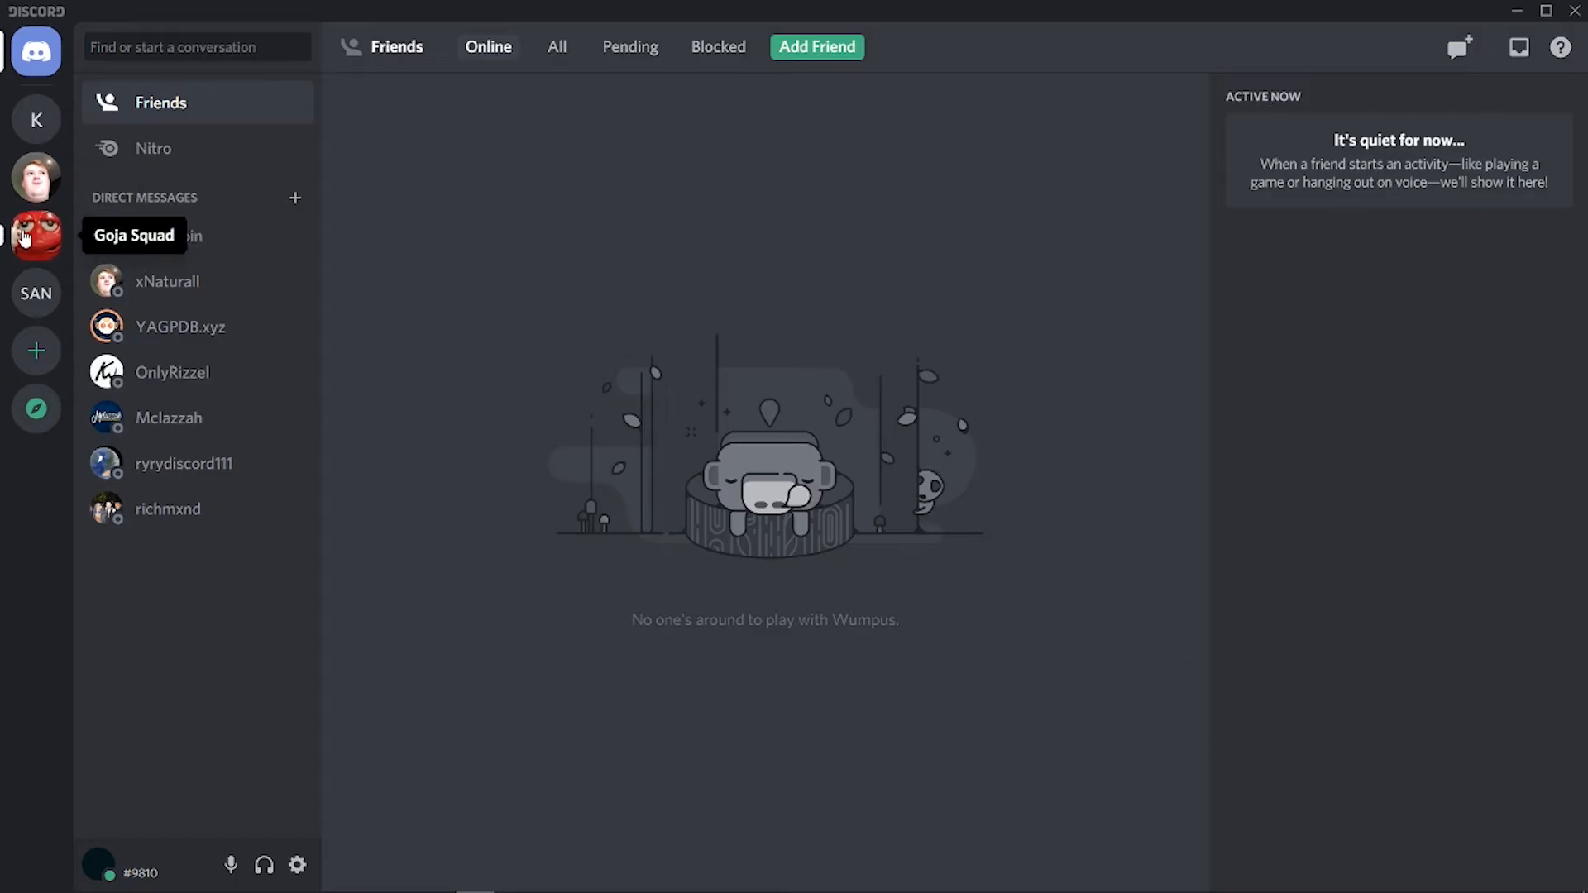
Step: Copy Rudy's ID from Goja Squad and switch to the KnowledgeBase server
{"action": "left_click", "coordinate": [36, 238]}
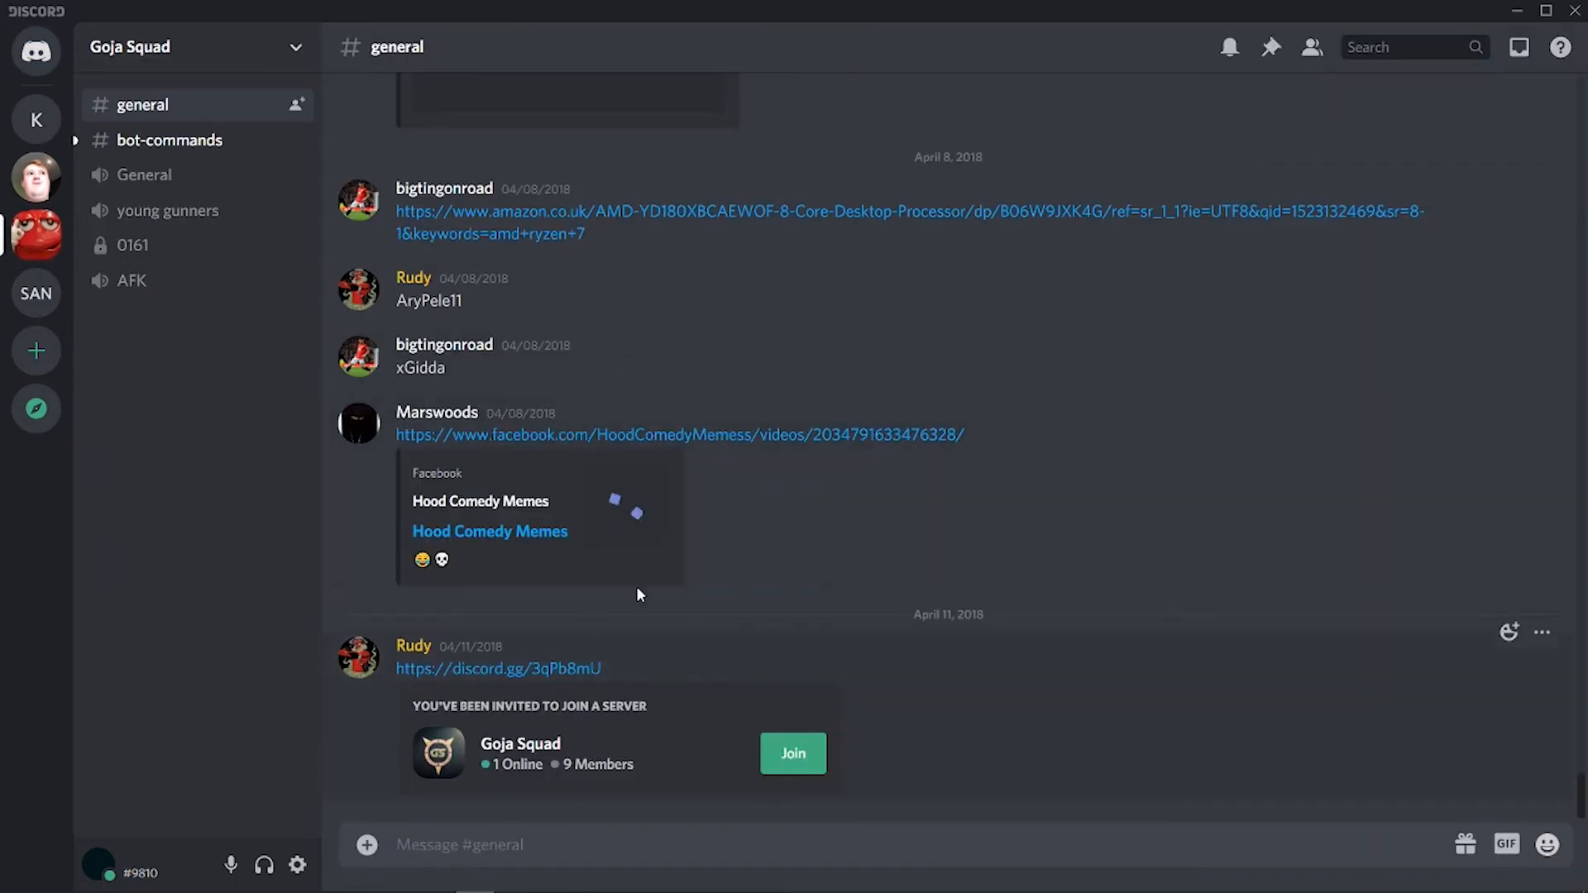
{"action": "mouse_move", "coordinate": [353, 495]}
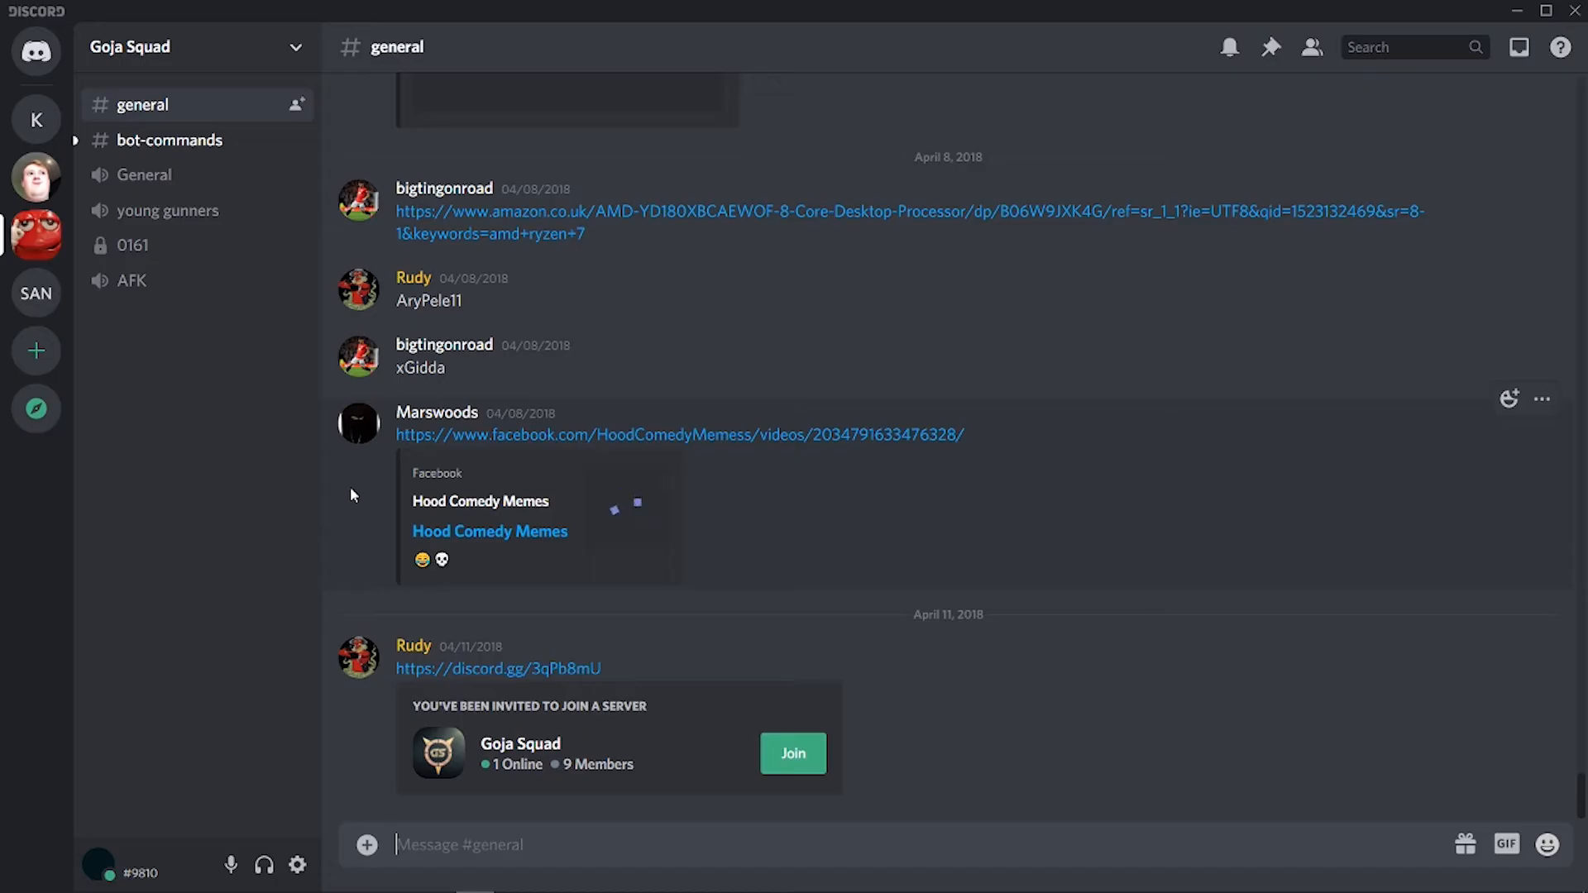
{"action": "mouse_move", "coordinate": [411, 660]}
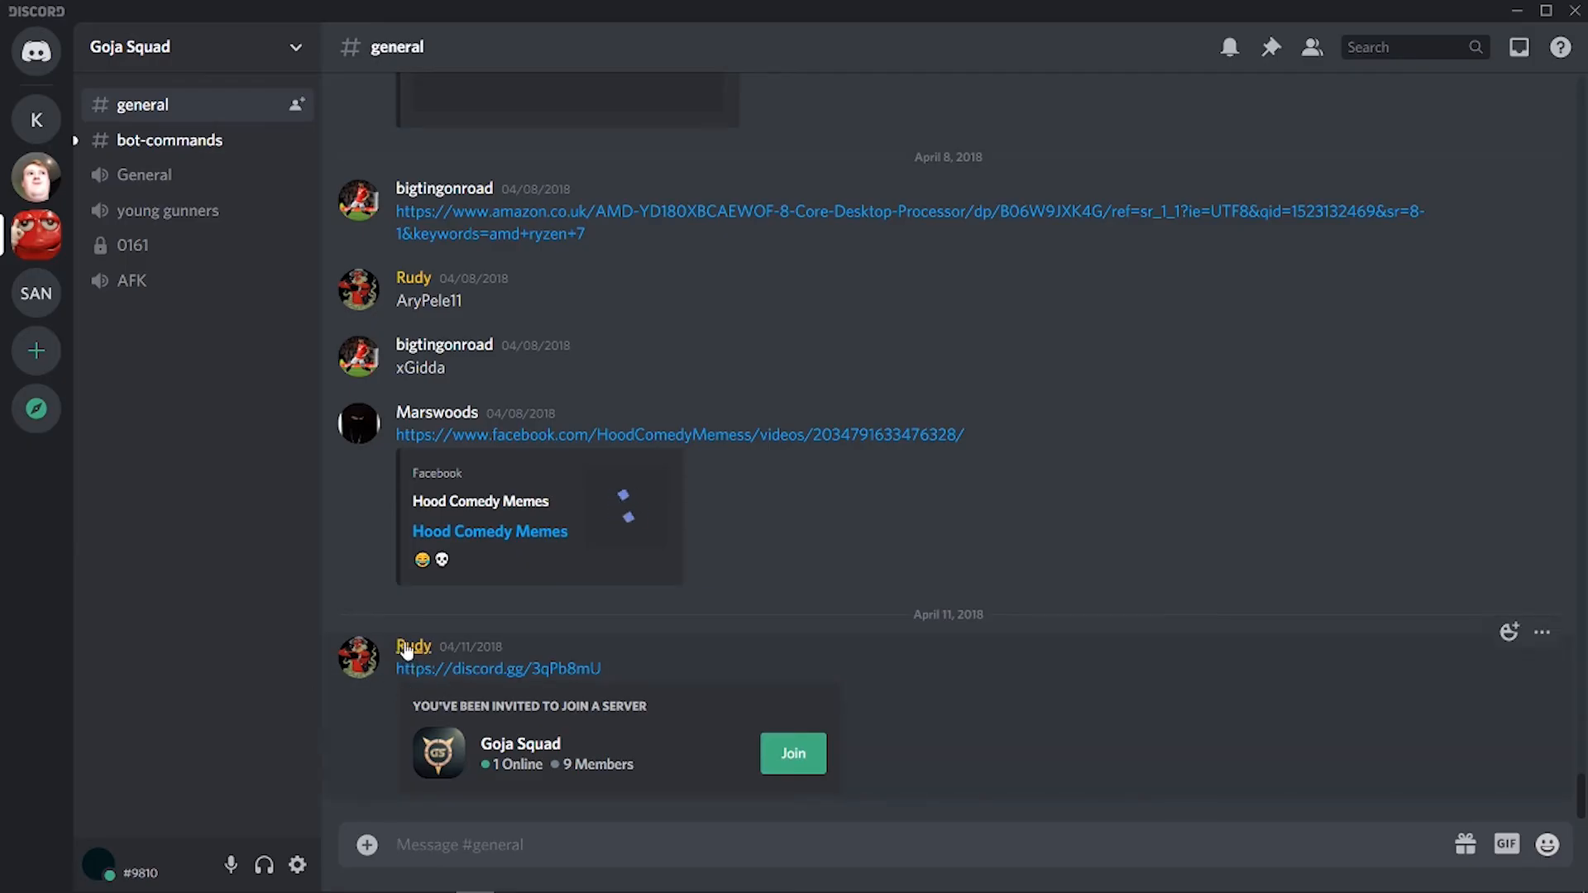
{"action": "right_click", "coordinate": [413, 645]}
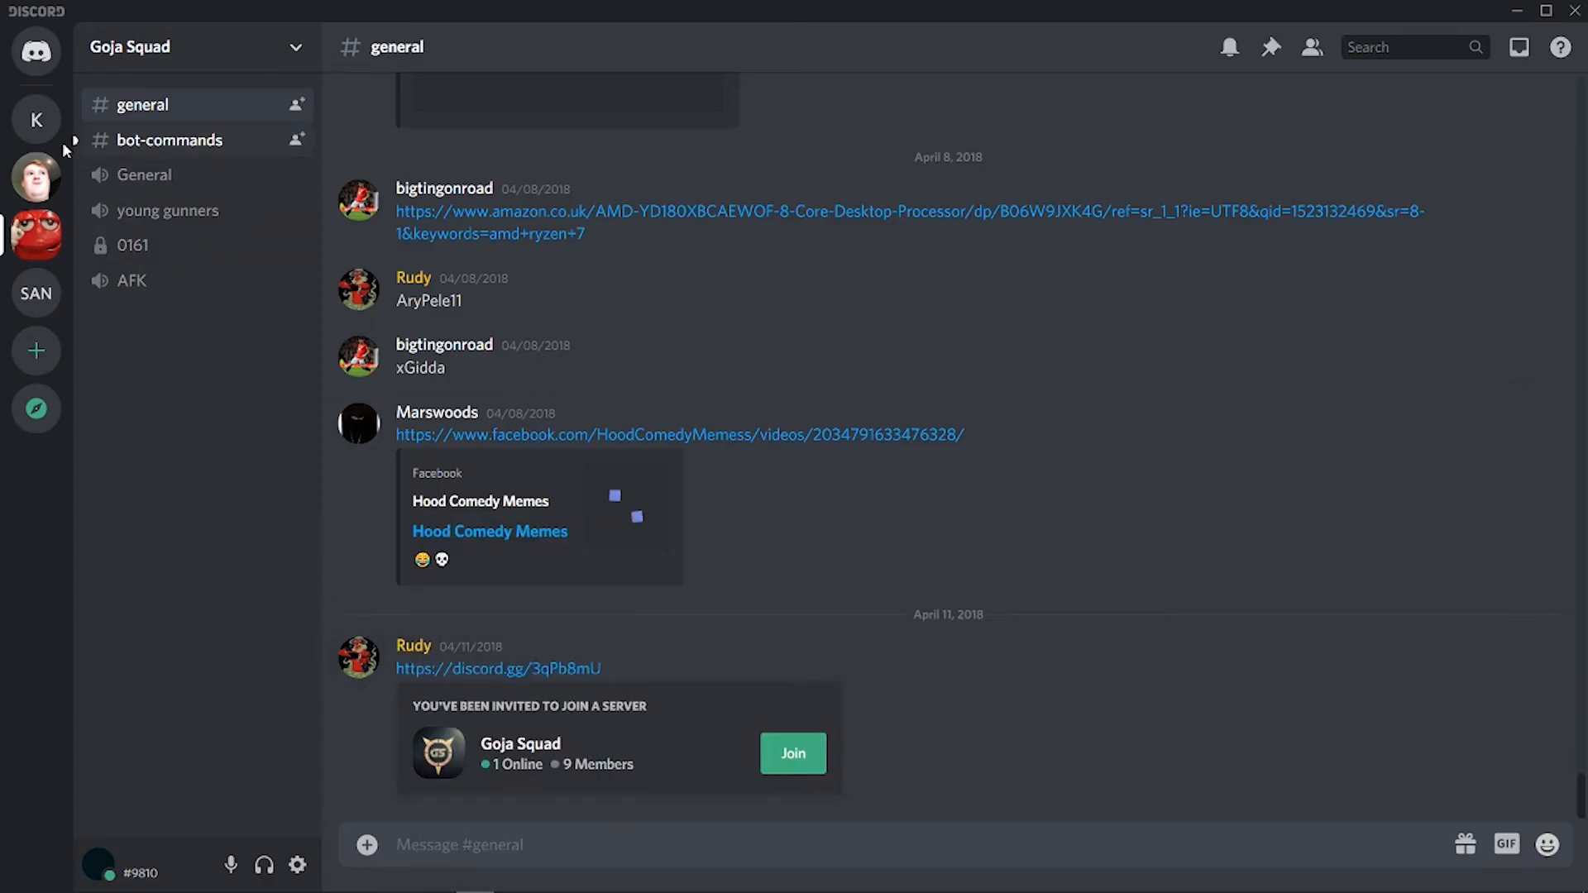
{"action": "left_click", "coordinate": [35, 120]}
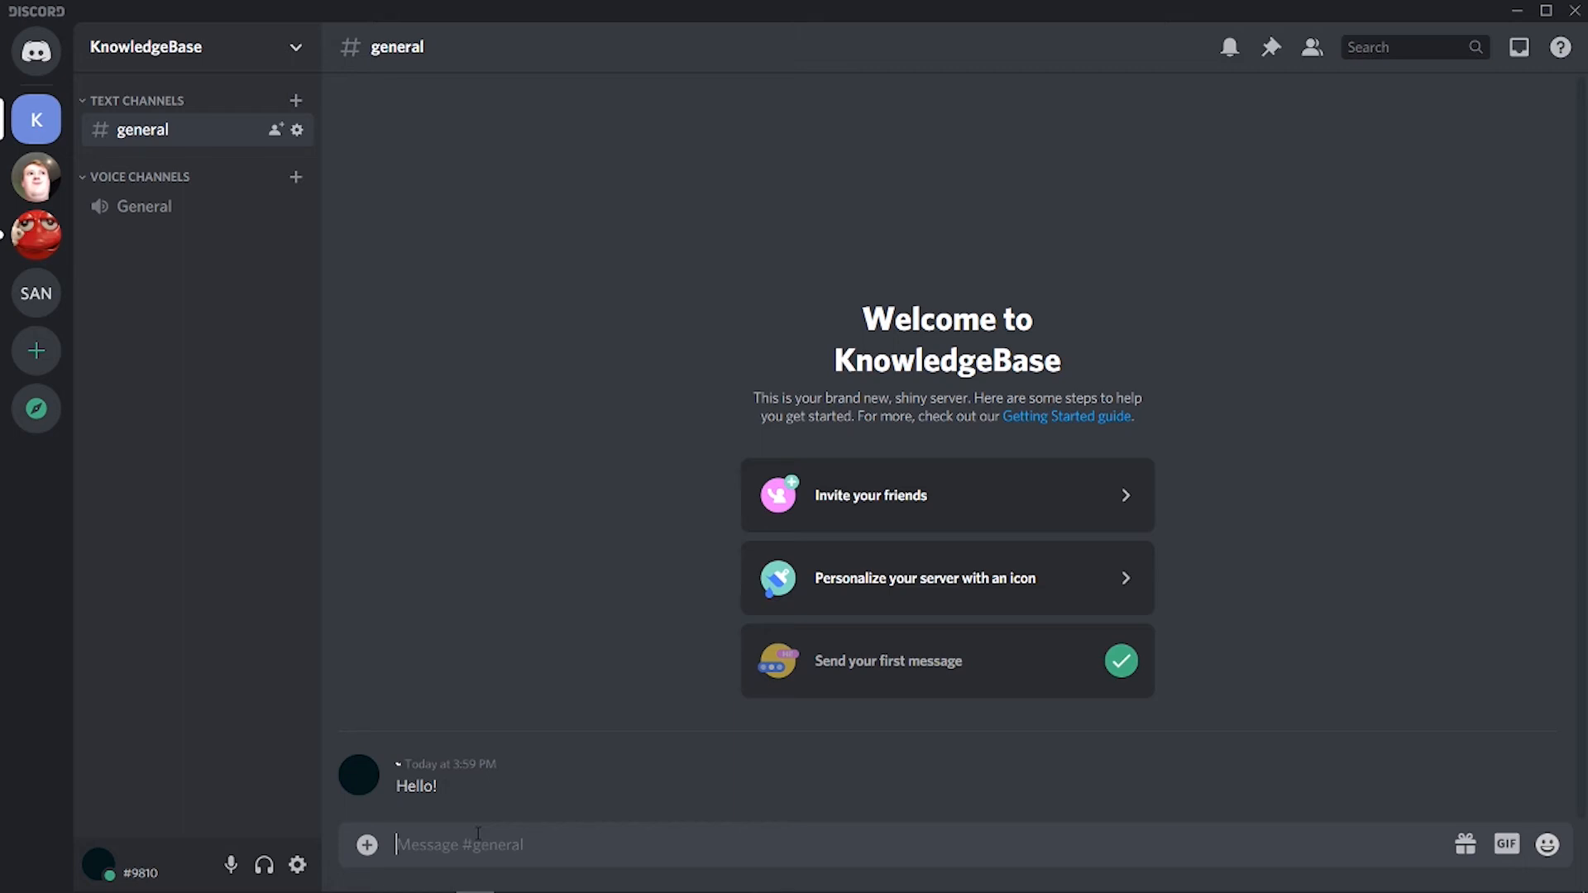
{"action": "type", "text": "<"}
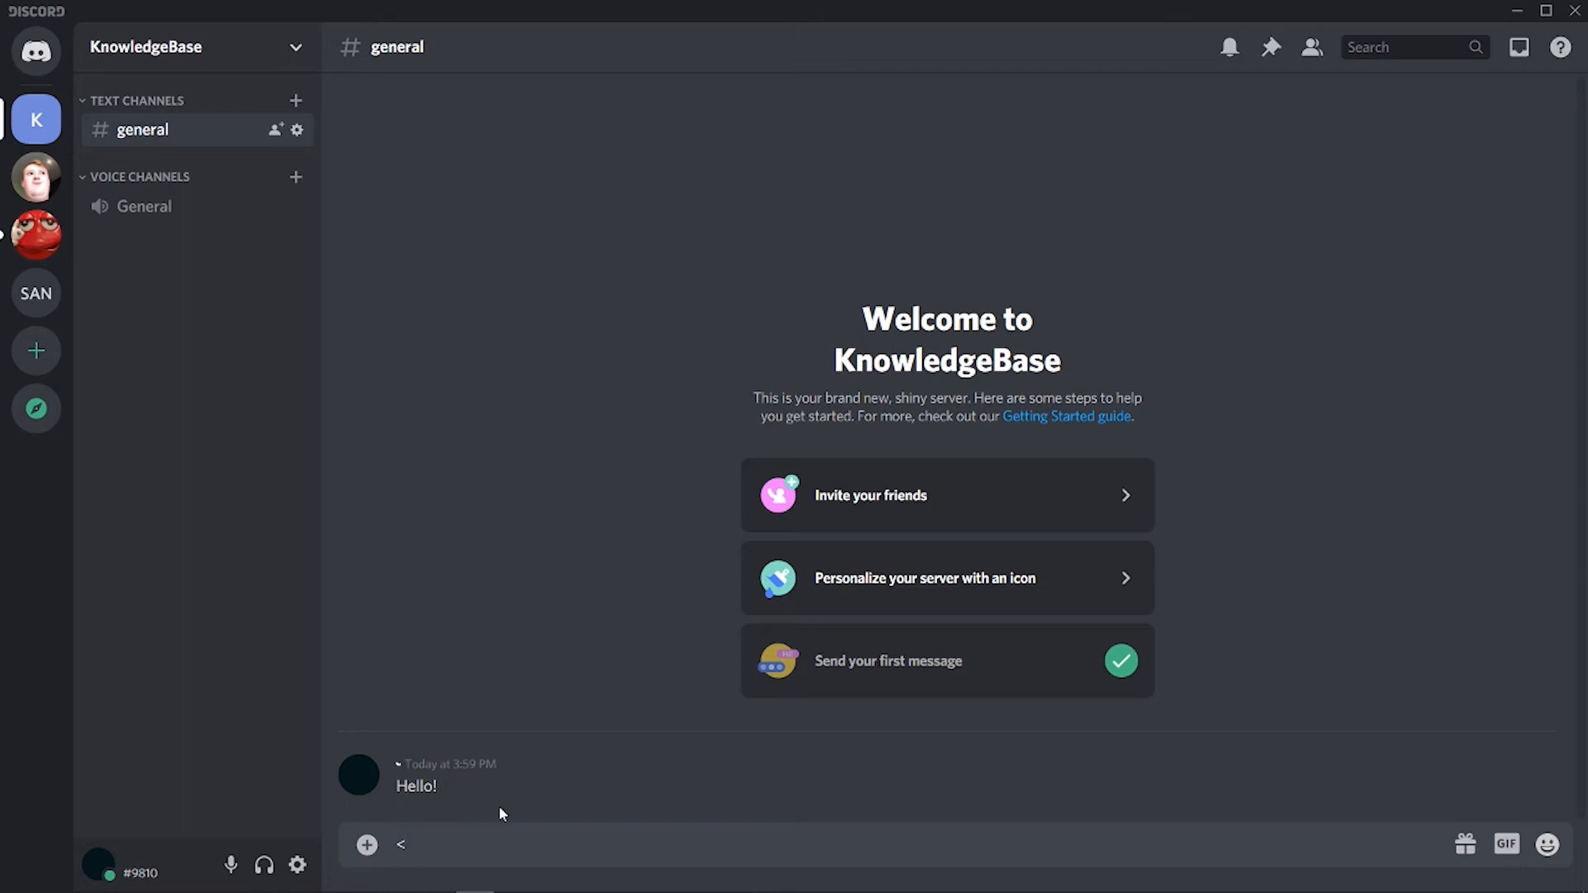
{"action": "type", "text": "@"}
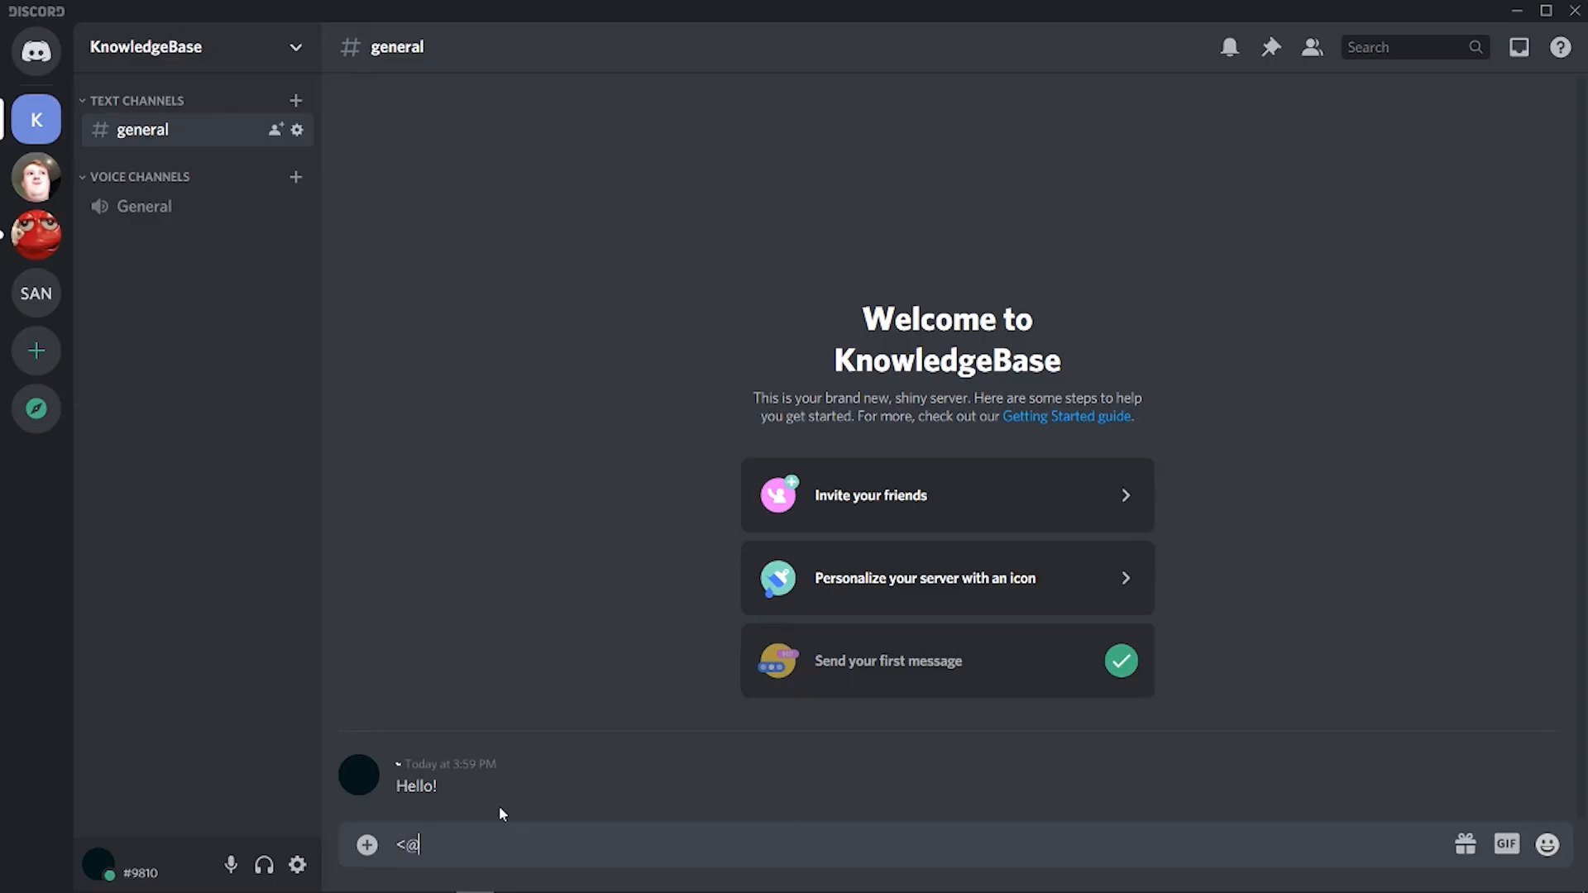
{"action": "type", "text": "264527749237047296"}
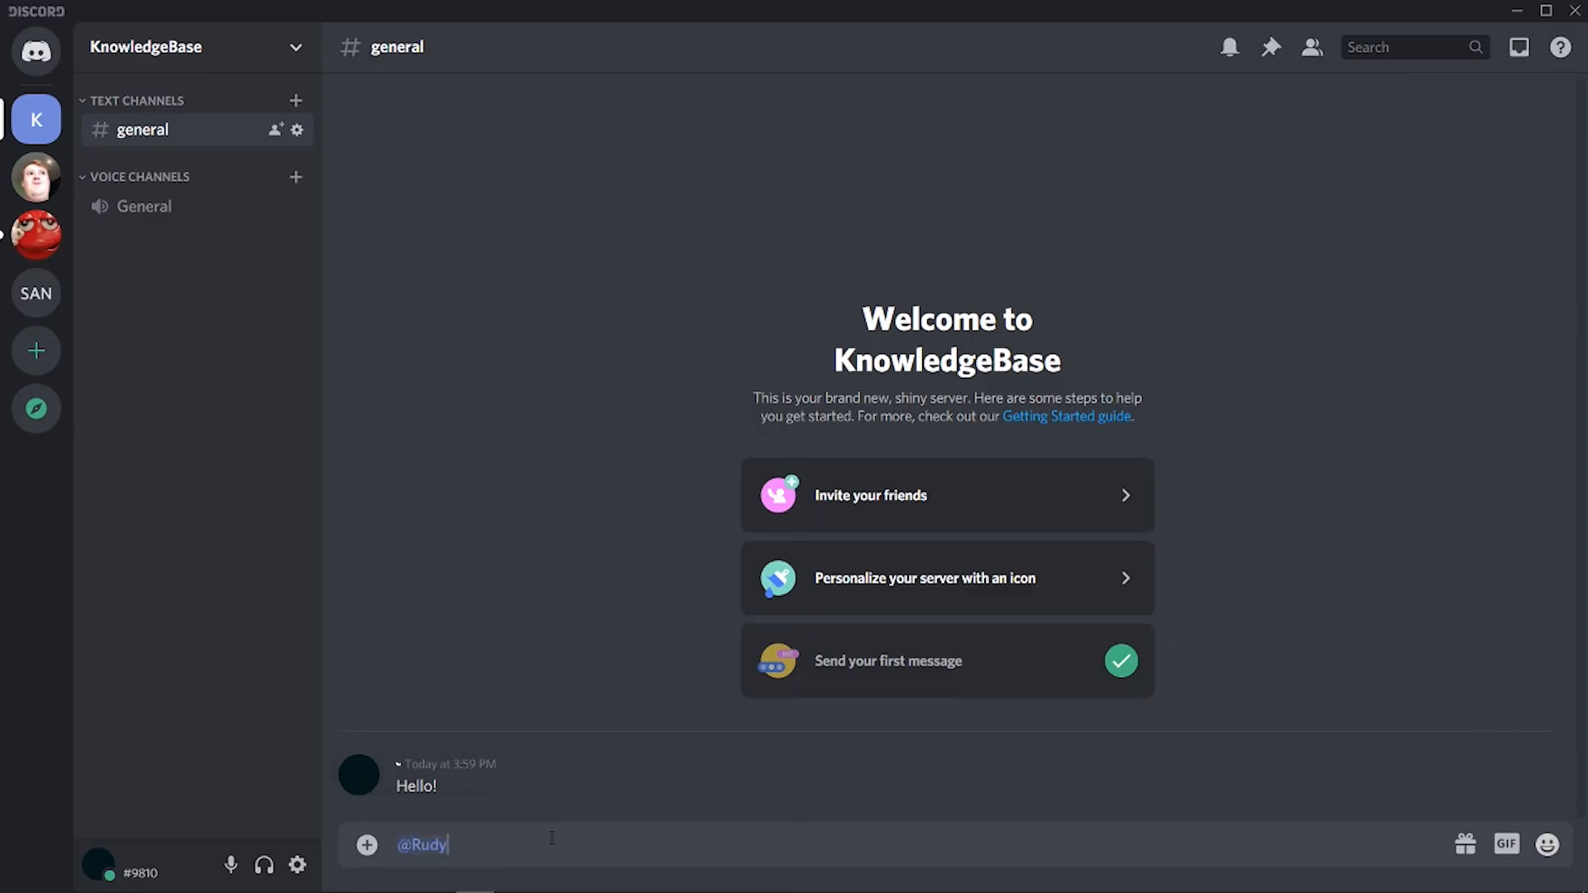
{"action": "key", "text": "Enter"}
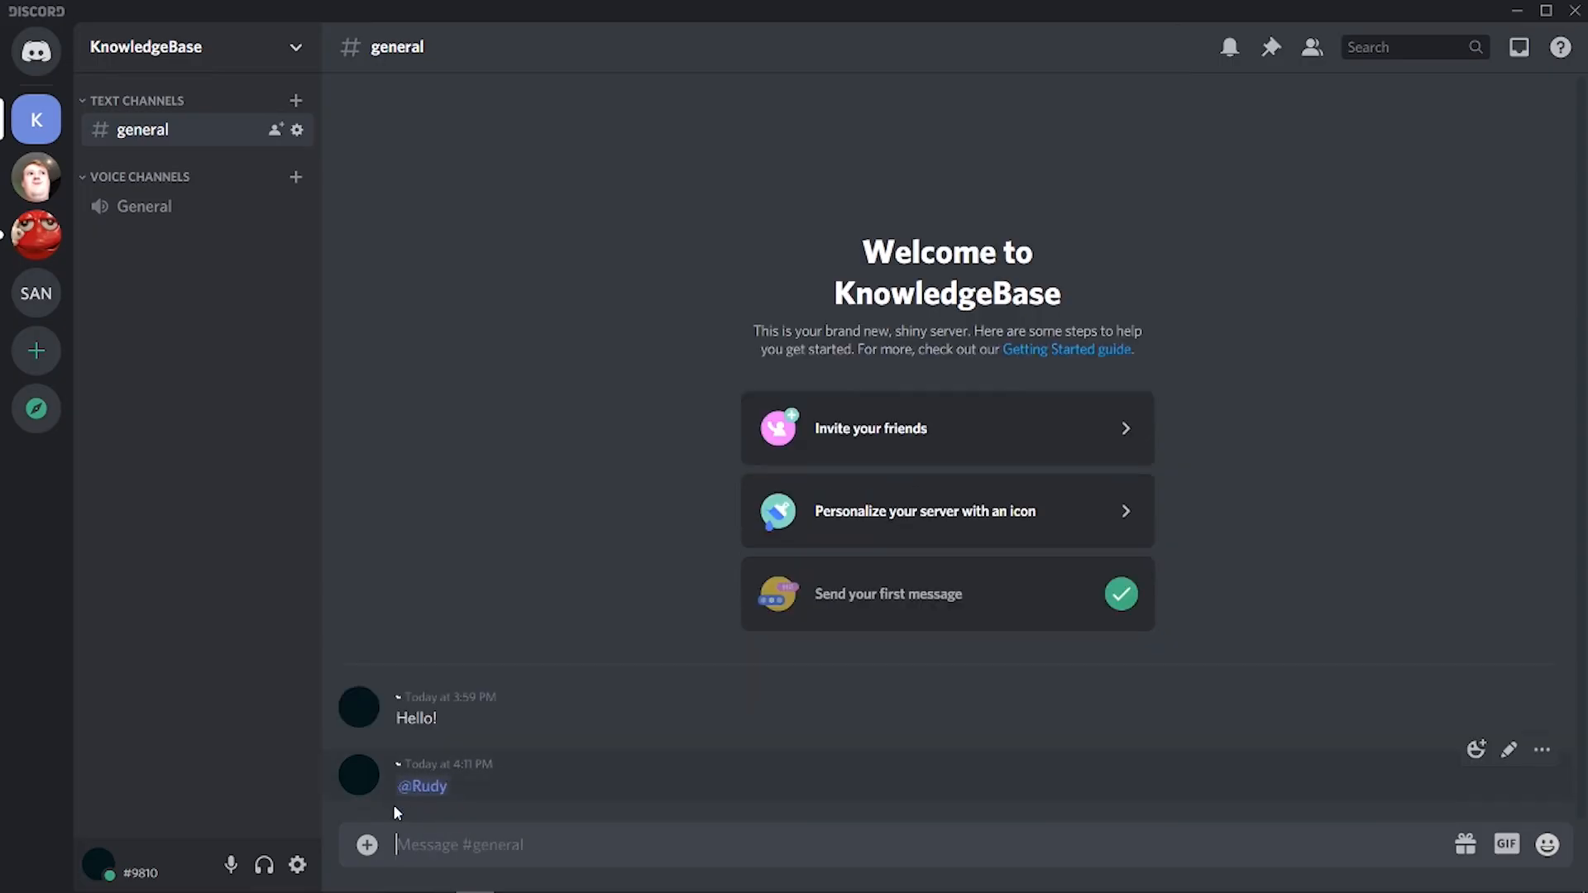
{"action": "right_click", "coordinate": [422, 785]}
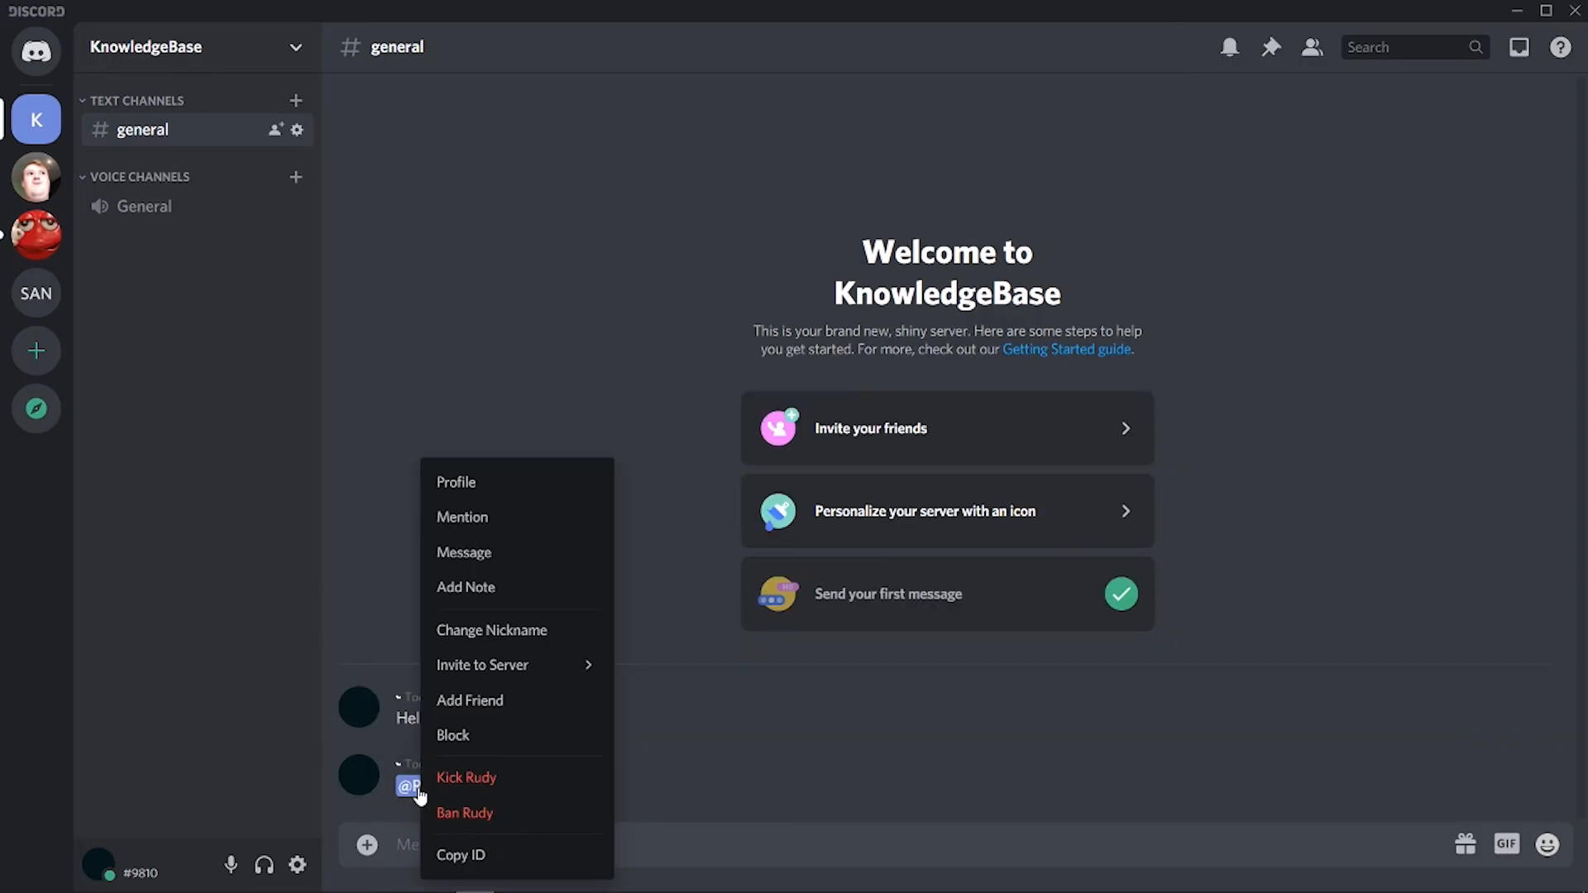
{"action": "mouse_move", "coordinate": [460, 820]}
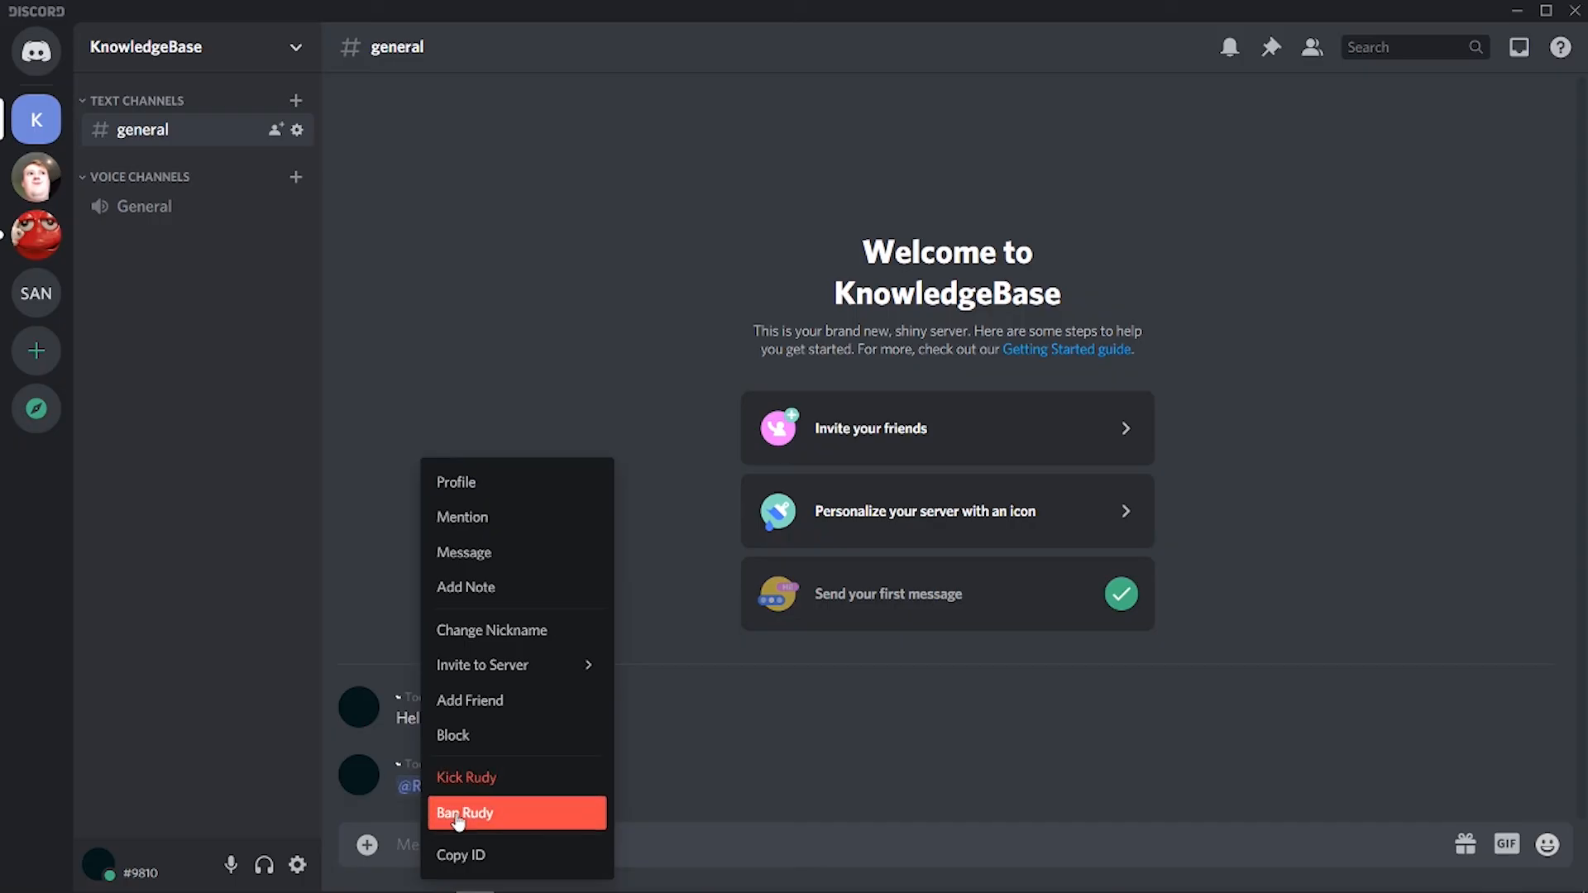
{"action": "left_click", "coordinate": [463, 813]}
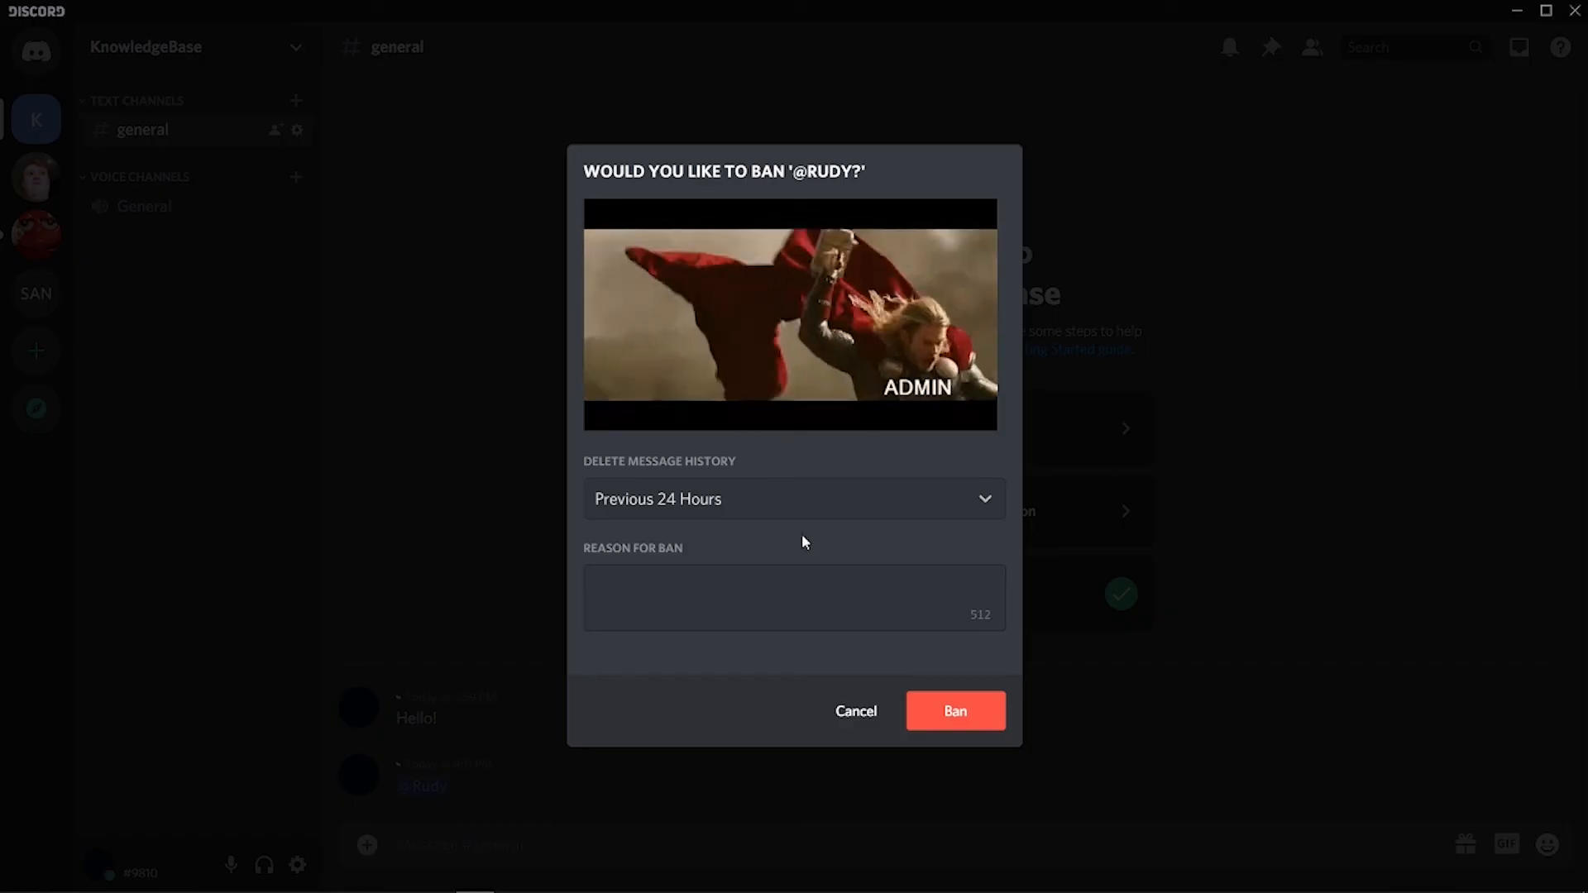
{"action": "left_click", "coordinate": [855, 711]}
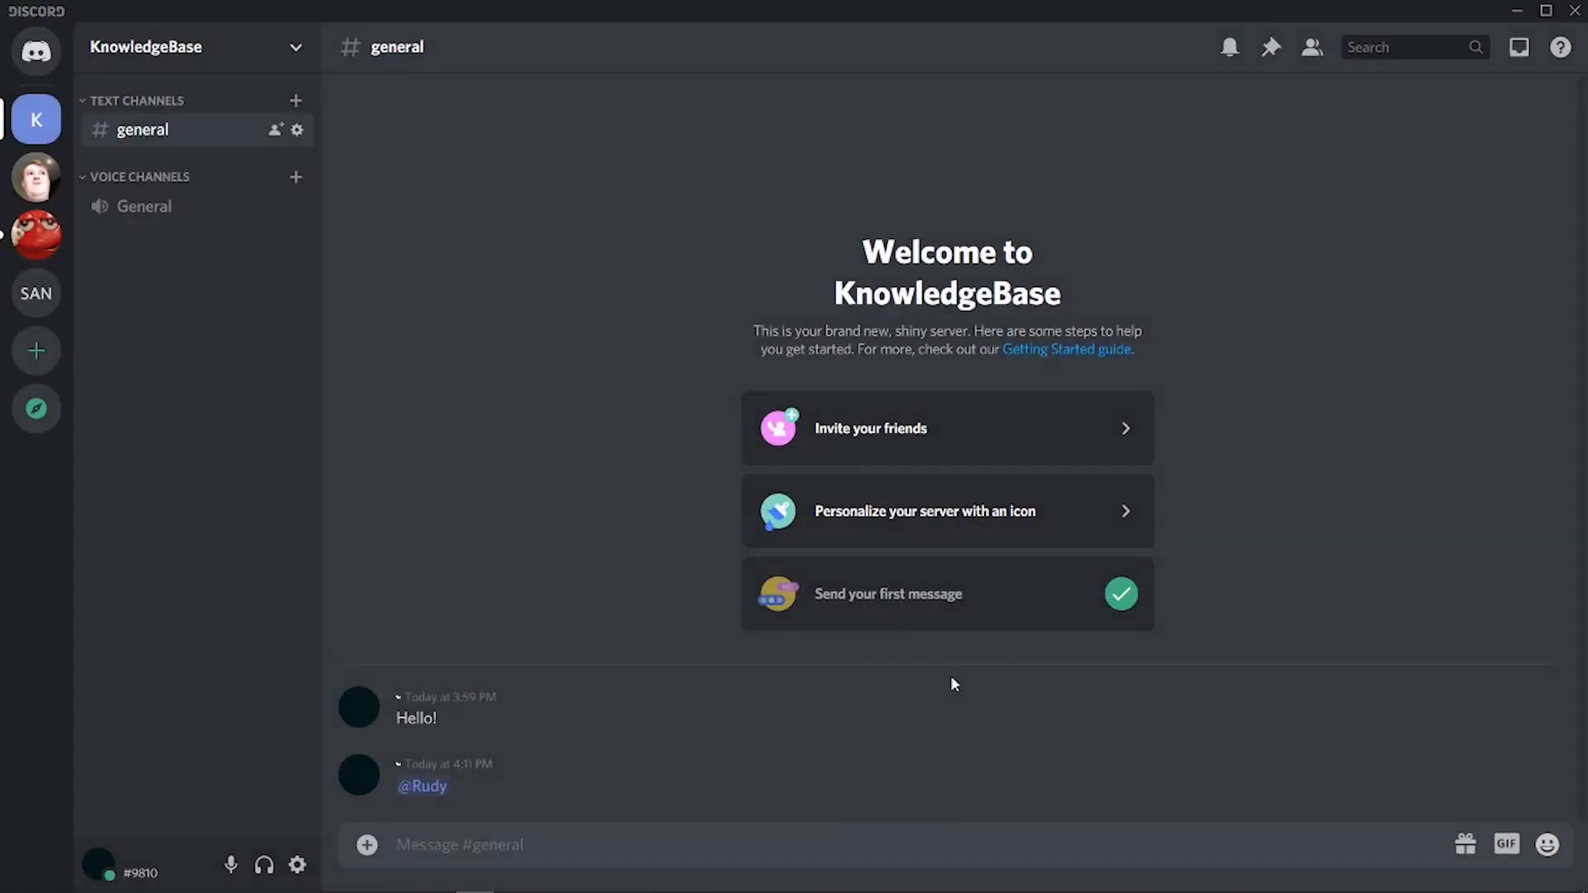